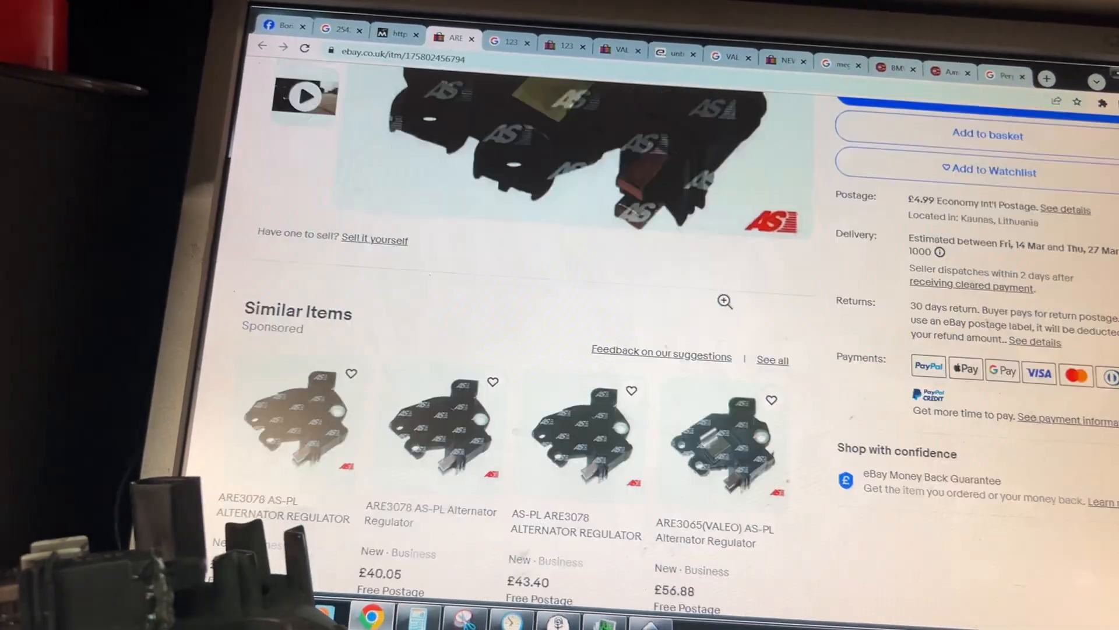
Scroll up the eBay AS-PL regulator listing before moving to the Valeo regulator PDF.
scroll(up, 3)
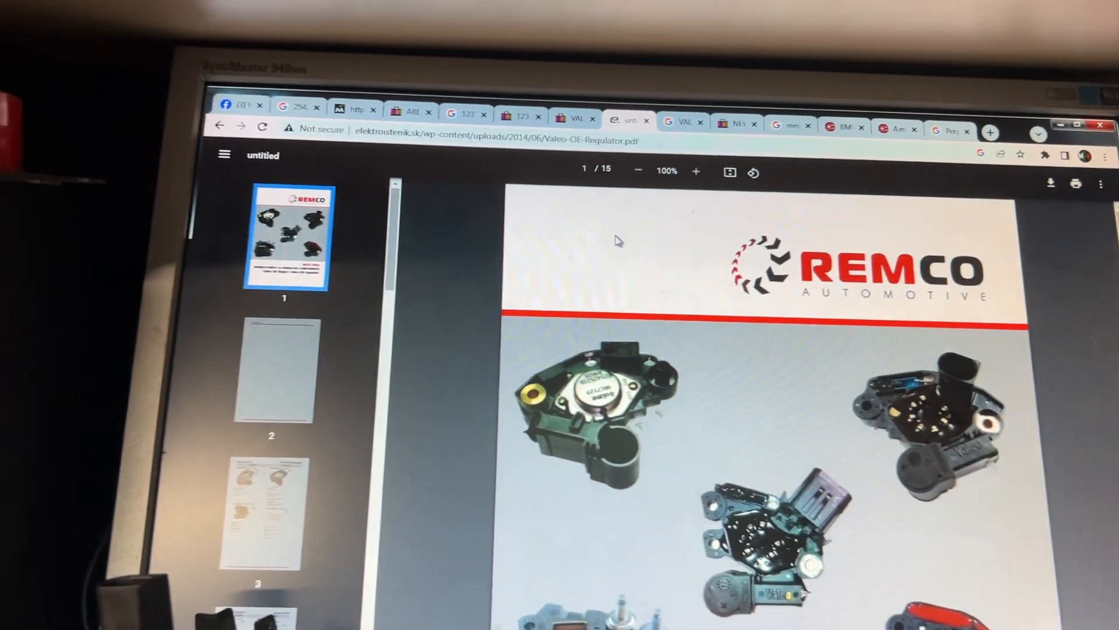
Reopen Valeo-OE-Regulator.pdf from the 'valeo 595243 pdf' Google results.
click(207, 127)
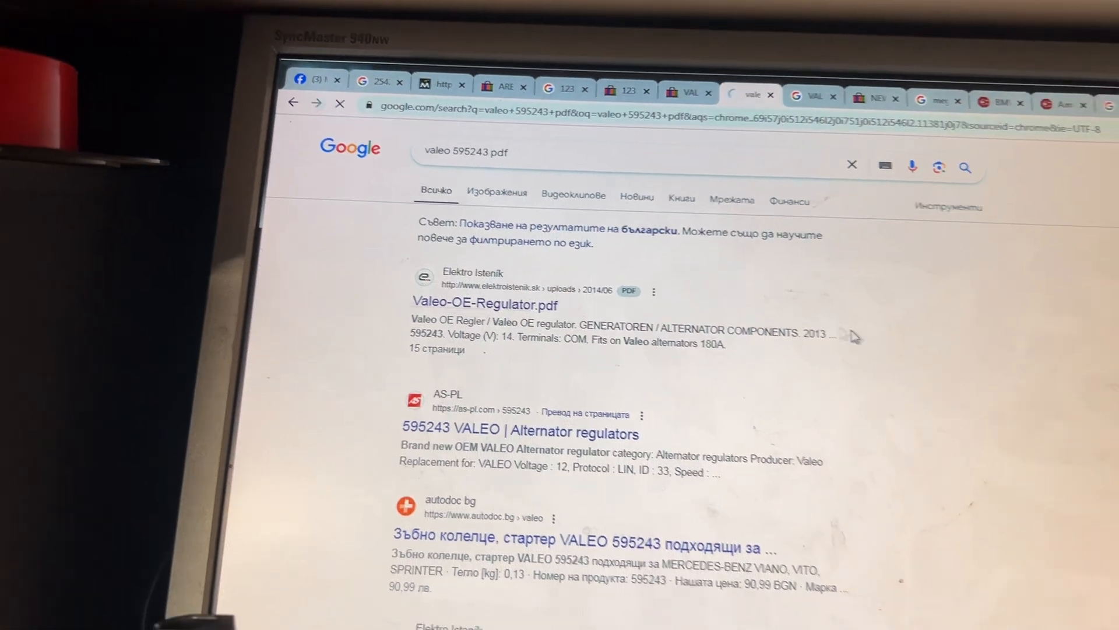
click(484, 305)
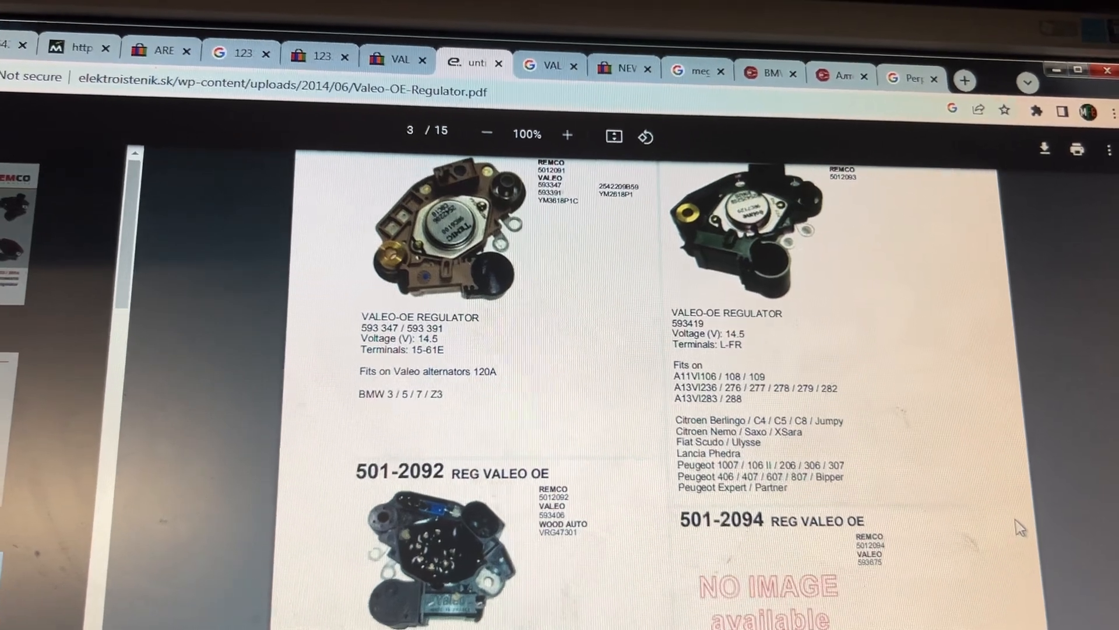
Scroll to page 4 showing entry 501-2099 for Valeo 593 796 and 599 101.
scroll(down, 3)
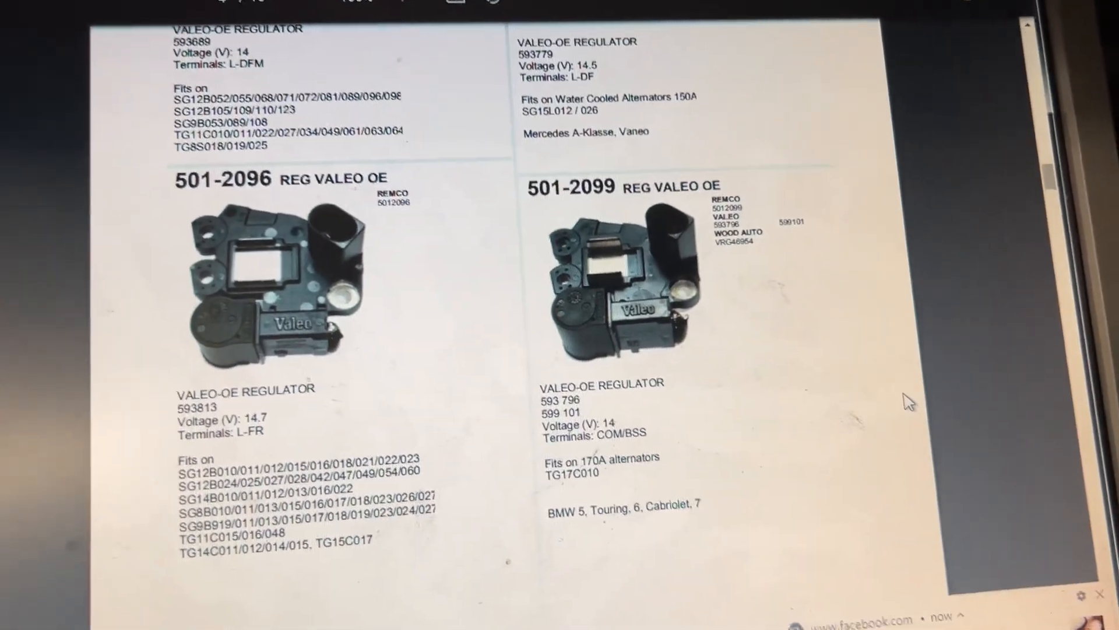
scroll(down, 3)
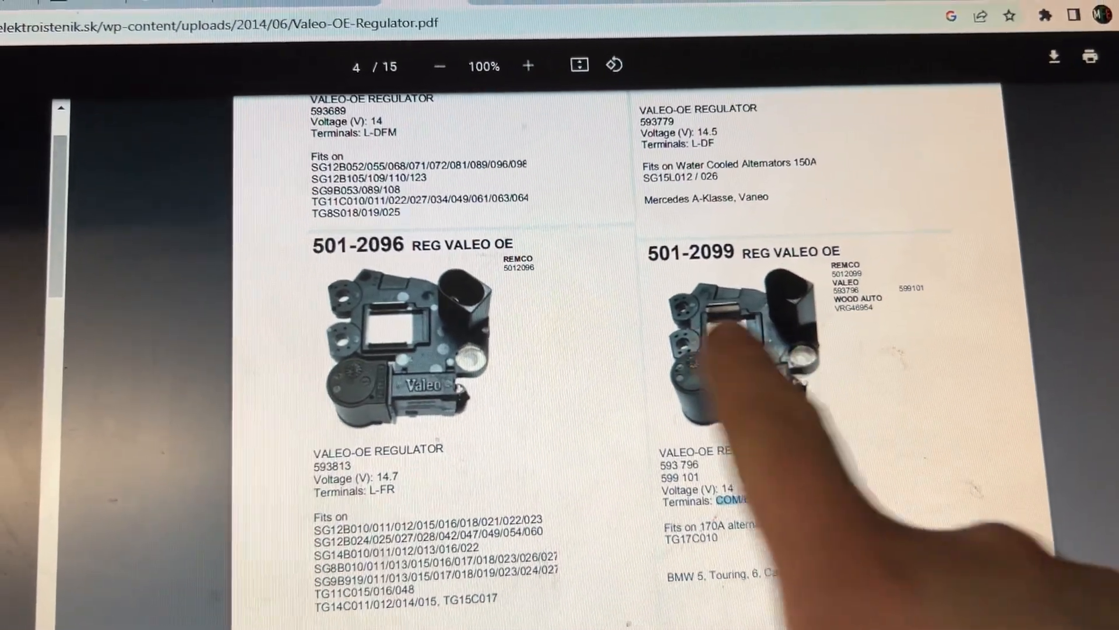
Scroll the catalog to entry 501-2208, Valeo 595325 for Mercedes Sprinter, Viano, Vito.
scroll(up, 3)
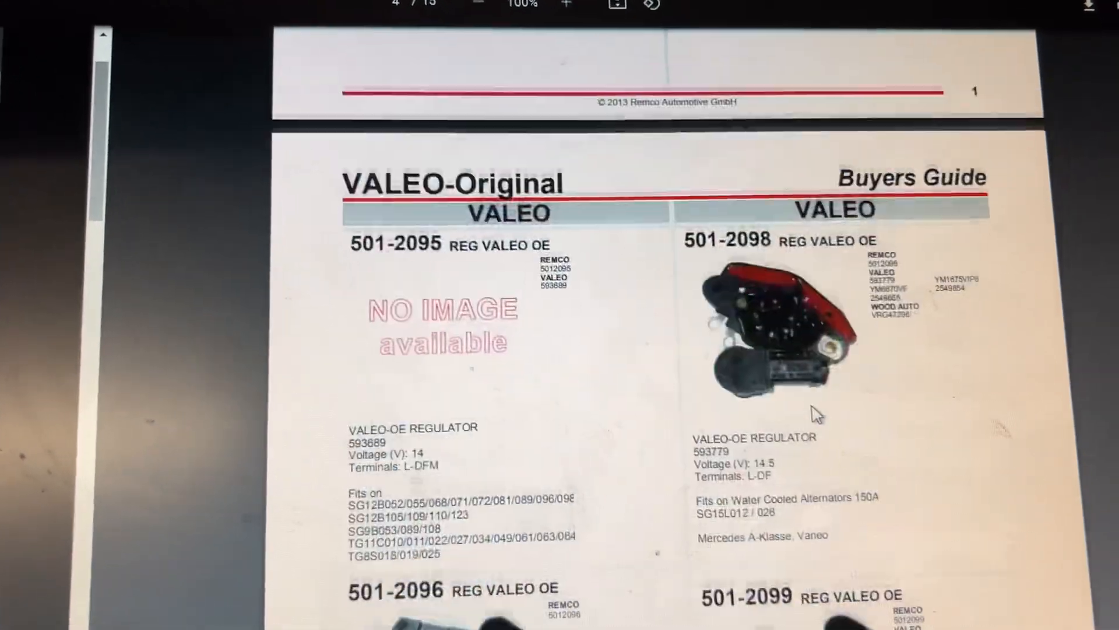
scroll(down, 3)
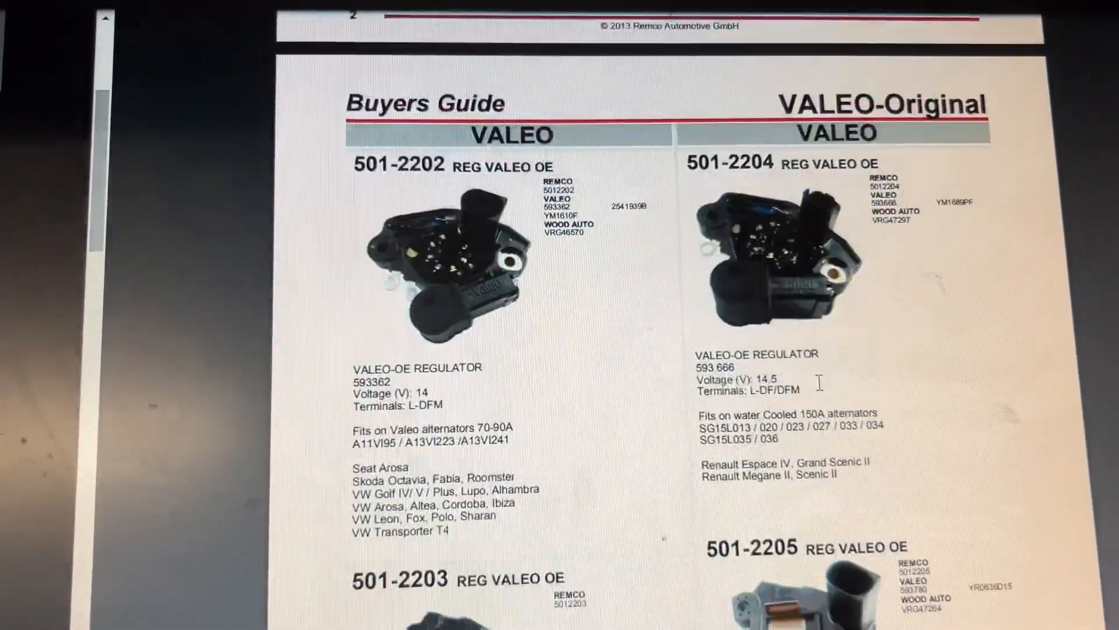
scroll(down, 3)
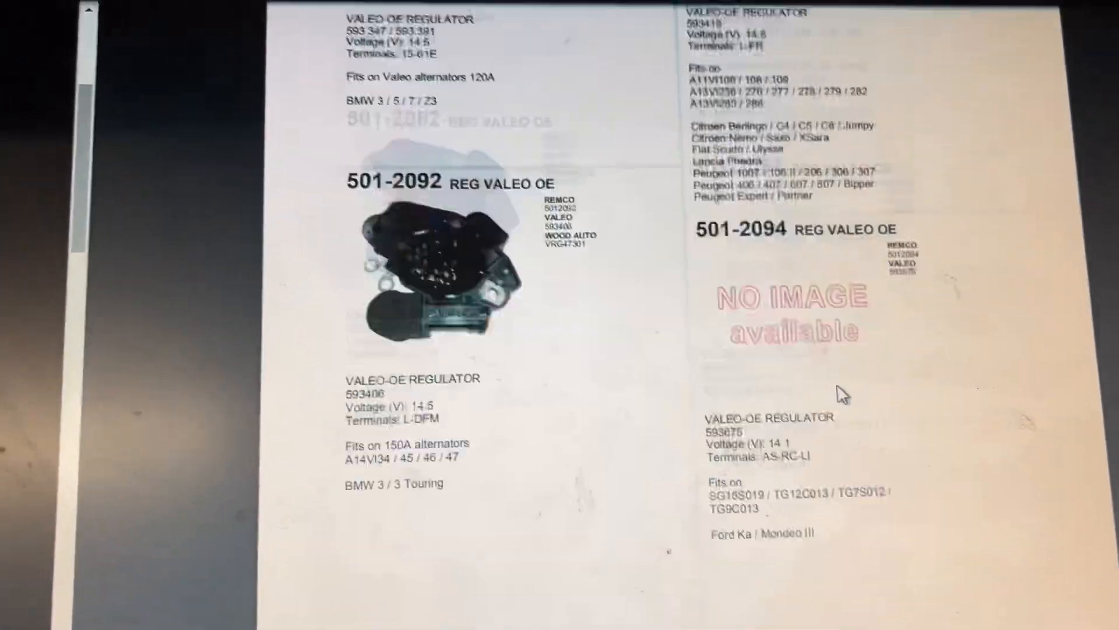
scroll(down, 3)
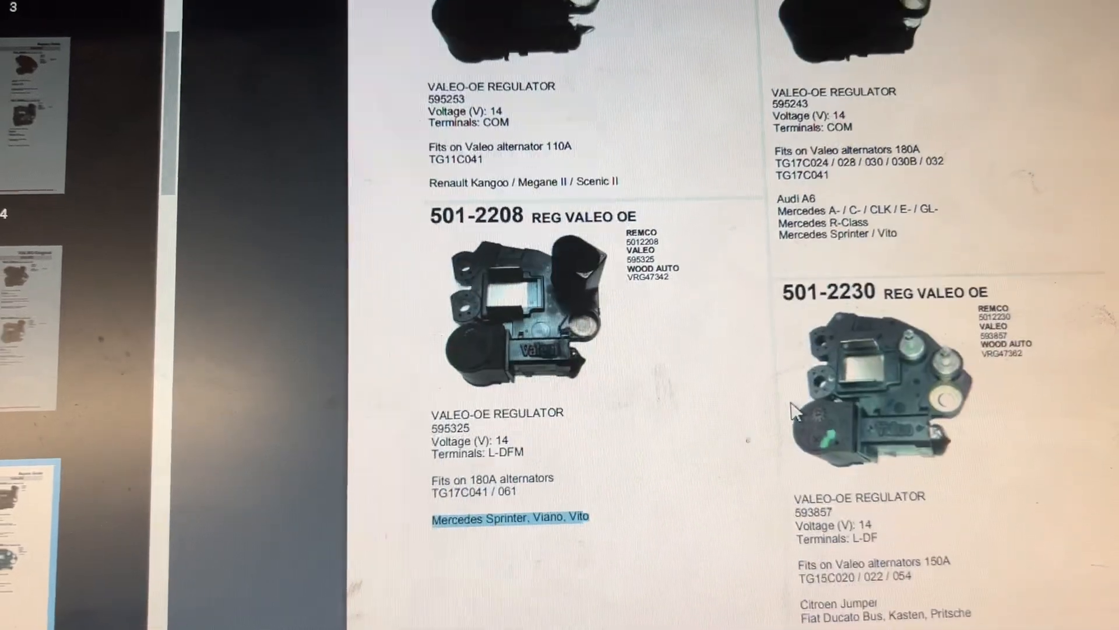
Scroll the VALEO 599101 listing to item specifics showing AS-PL ARE3078 and Valeo 593796.
scroll(up, 3)
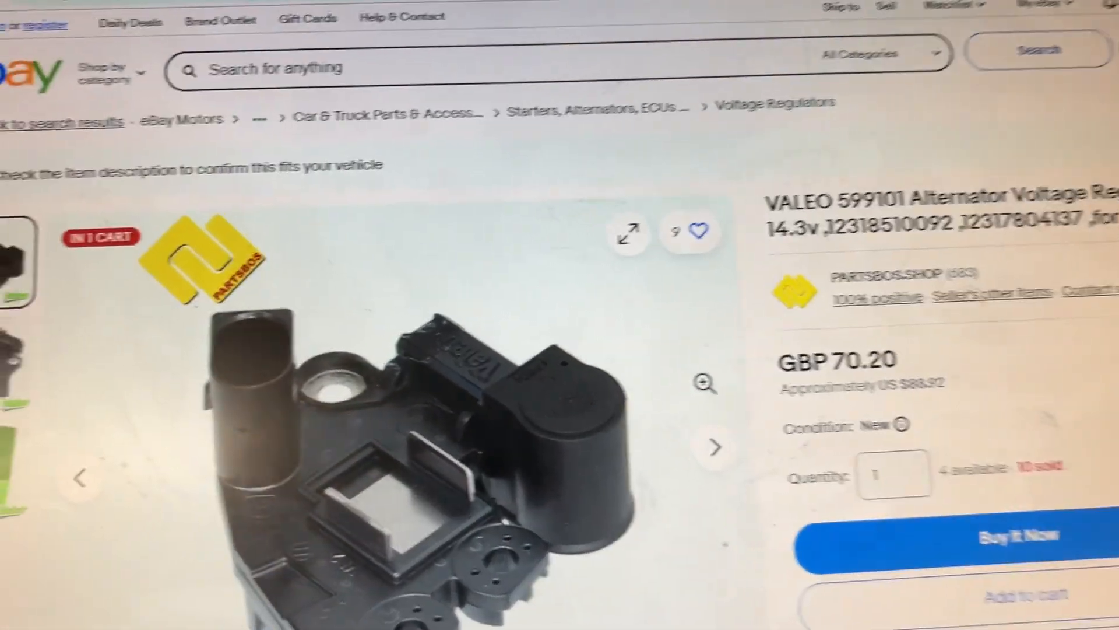
scroll(down, 3)
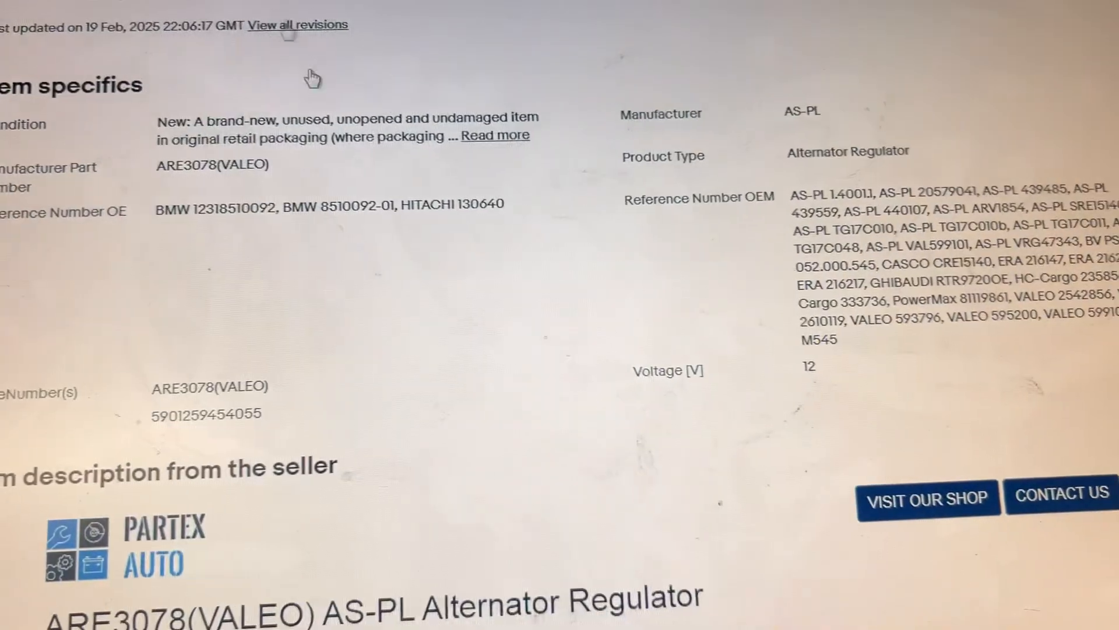